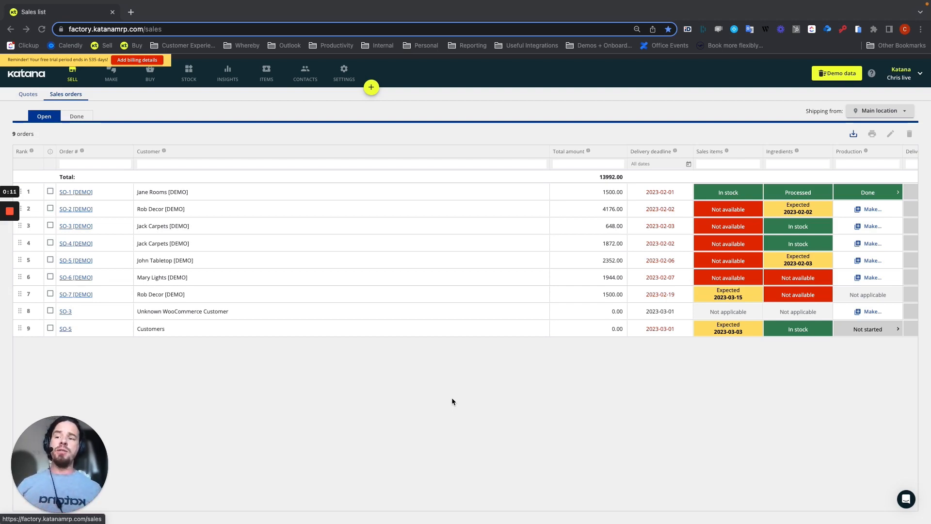
- Check the sales orders' invoice statuses, then list ABC Furniture's outsourced purchase orders
scroll(right, 3)
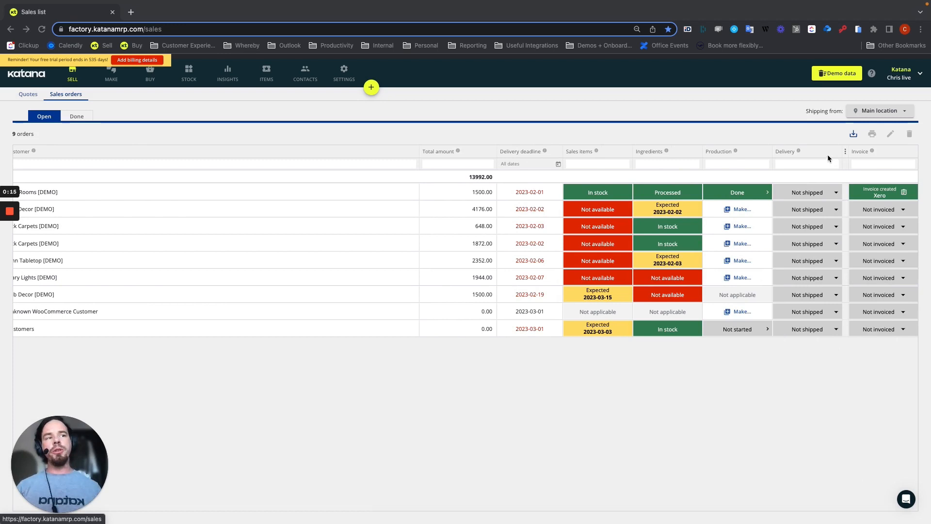
mouse_move(897, 393)
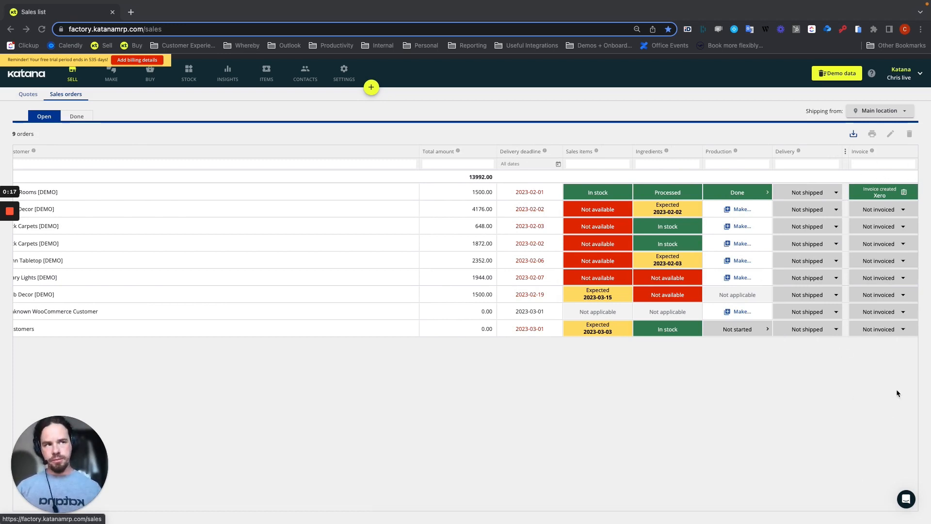
mouse_move(150, 74)
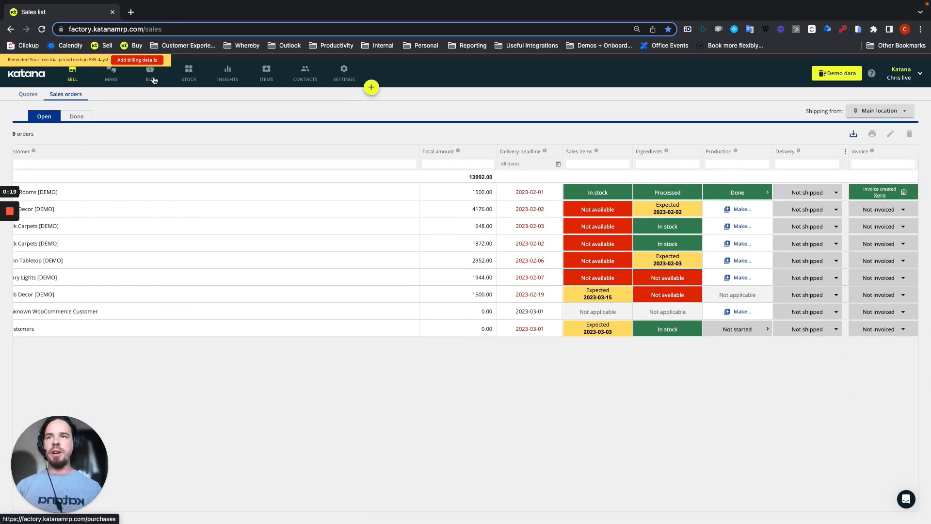
click(151, 73)
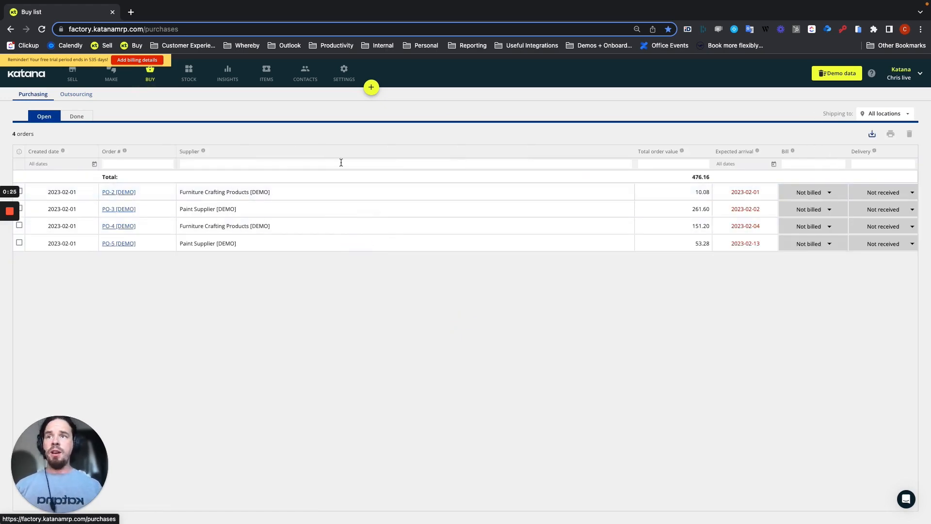
click(76, 93)
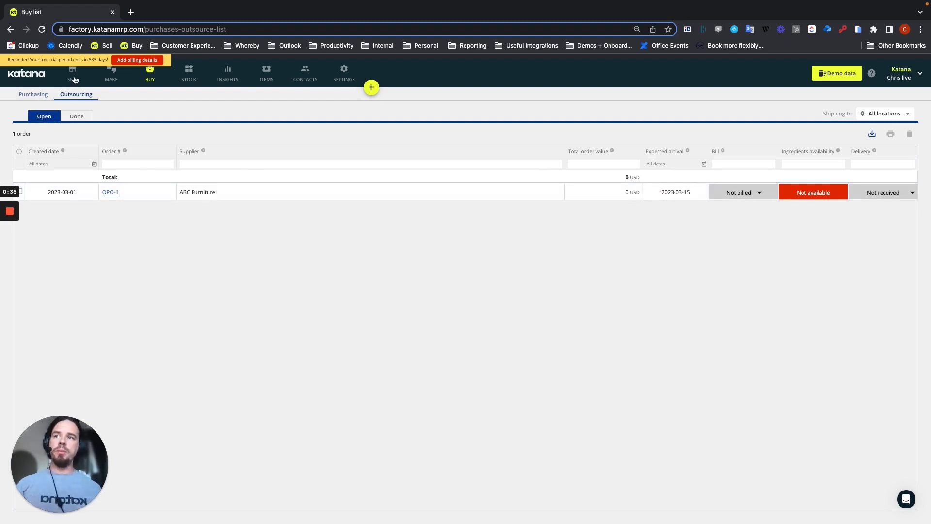
- Return to the open sales orders list to reach SO-2's invoice options
click(71, 73)
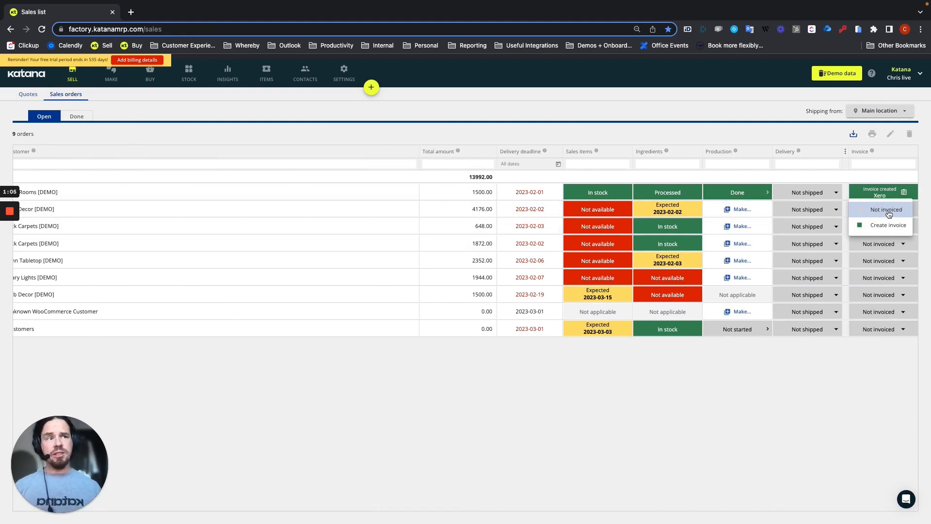
- Create the Xero invoice for Rob Decor's SO-2 so its status turns green
click(889, 225)
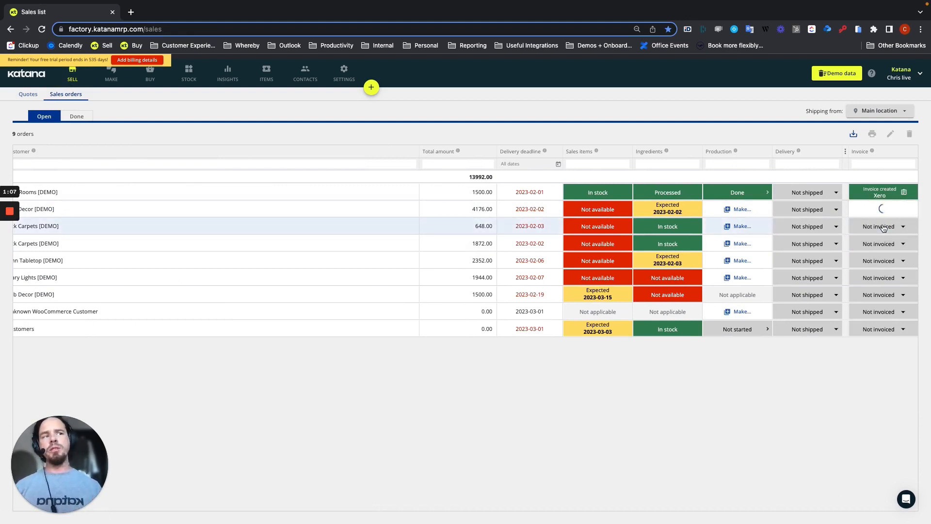
click(882, 209)
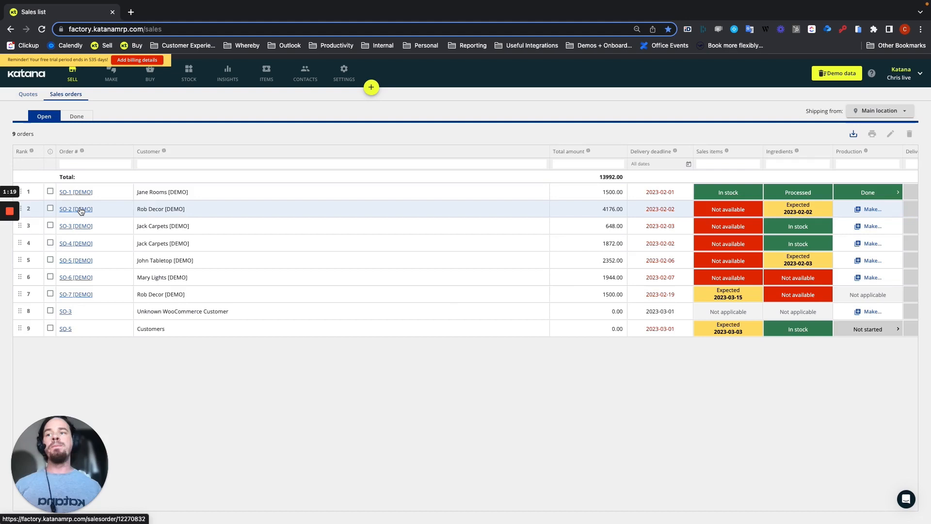
- Open Rob Decor's sales order SO-2 with its Xero invoice created
click(76, 209)
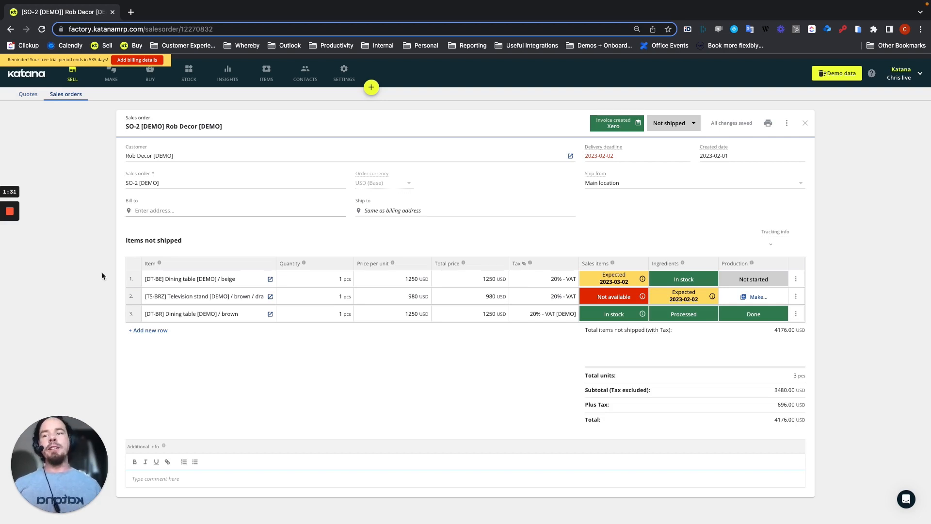
click(190, 278)
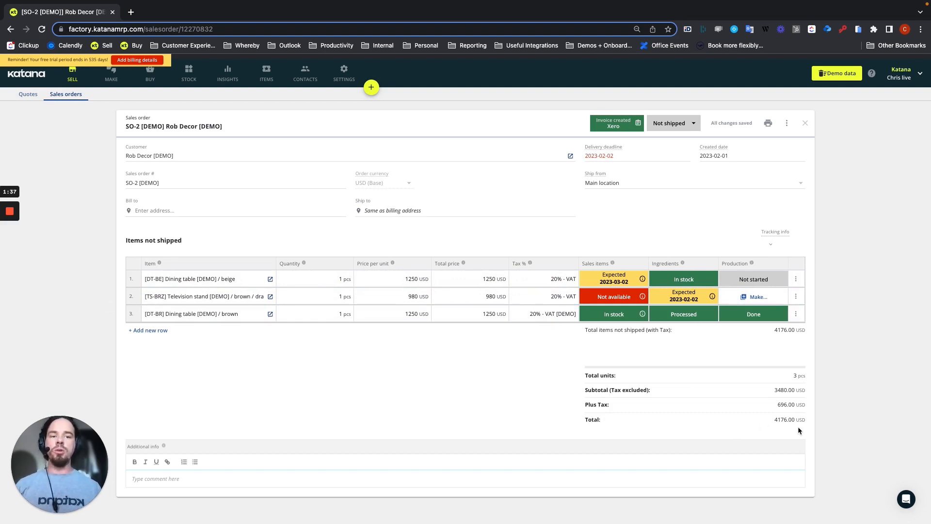
mouse_move(442, 391)
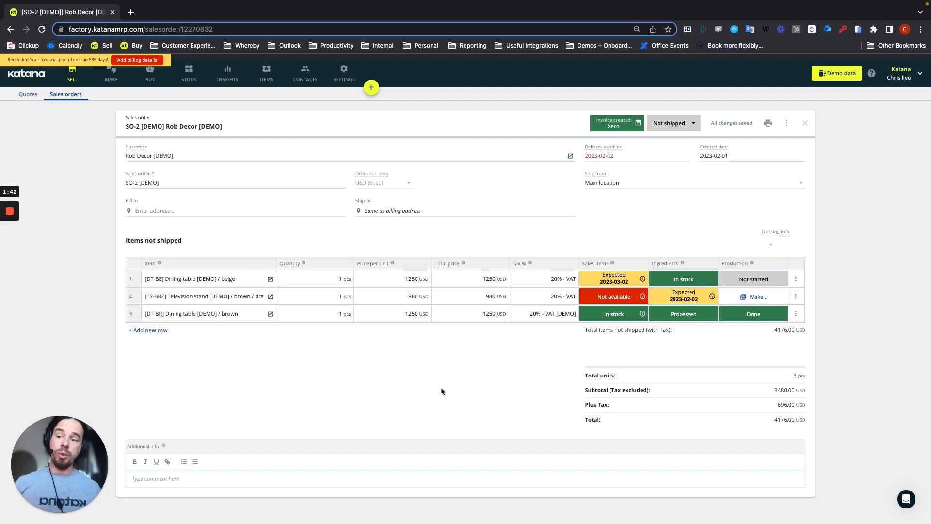
- Review Rob Decor's draft Xero invoice INV-0033 totalling 3,897.60, then return to Katana
click(616, 123)
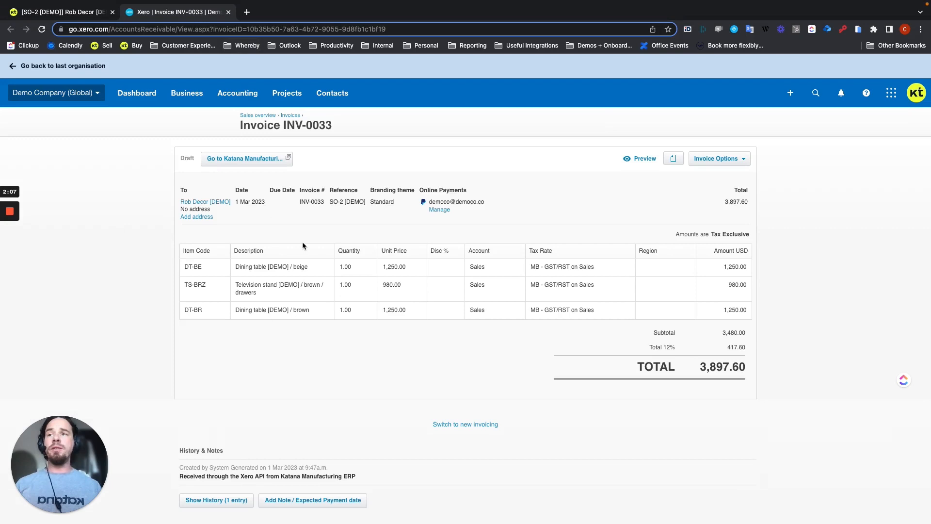
mouse_move(185, 225)
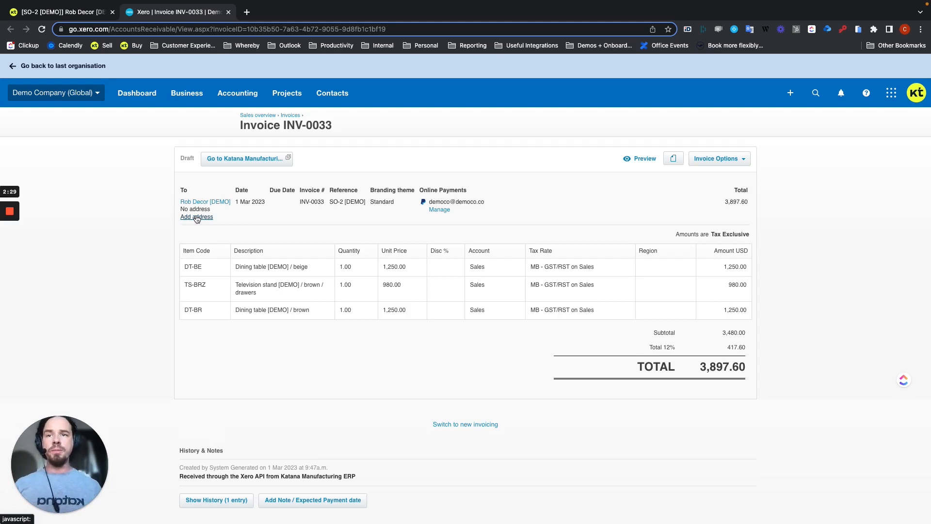
mouse_move(291, 230)
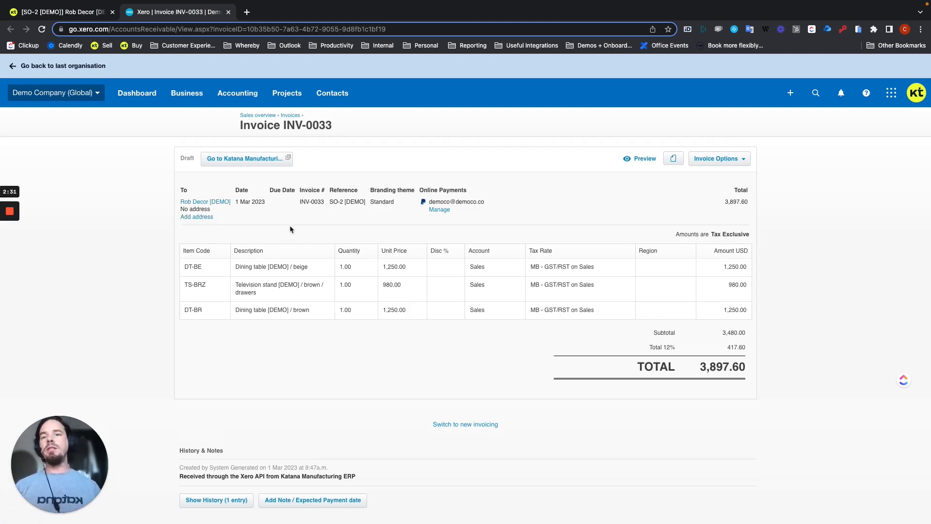
mouse_move(313, 199)
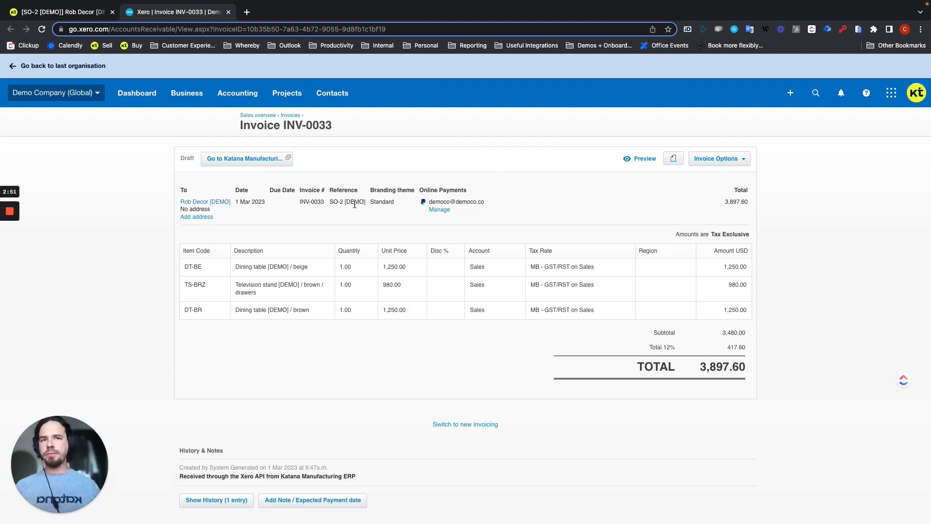
mouse_move(479, 210)
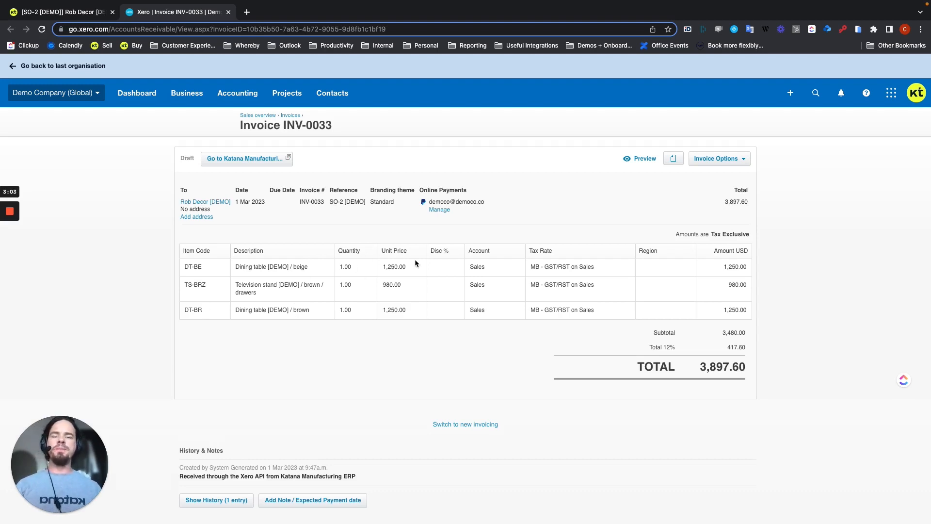
mouse_move(492, 267)
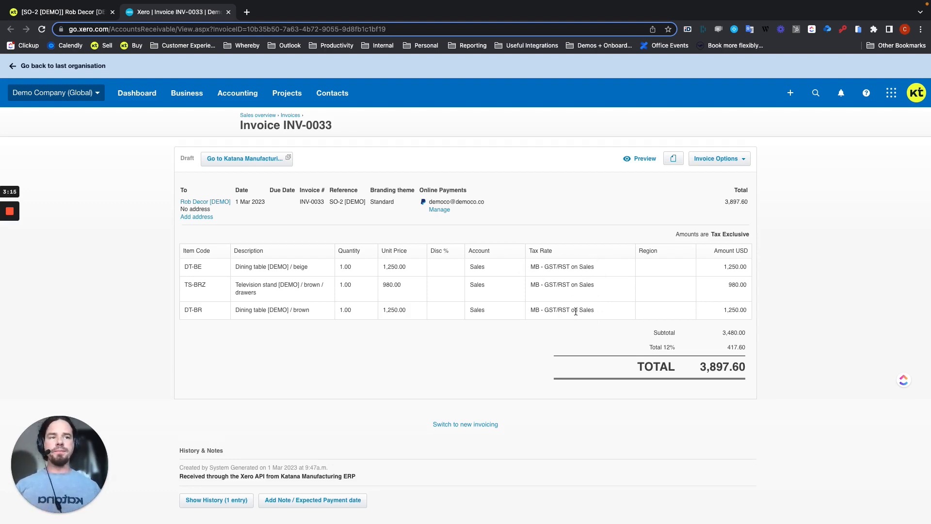
mouse_move(729, 328)
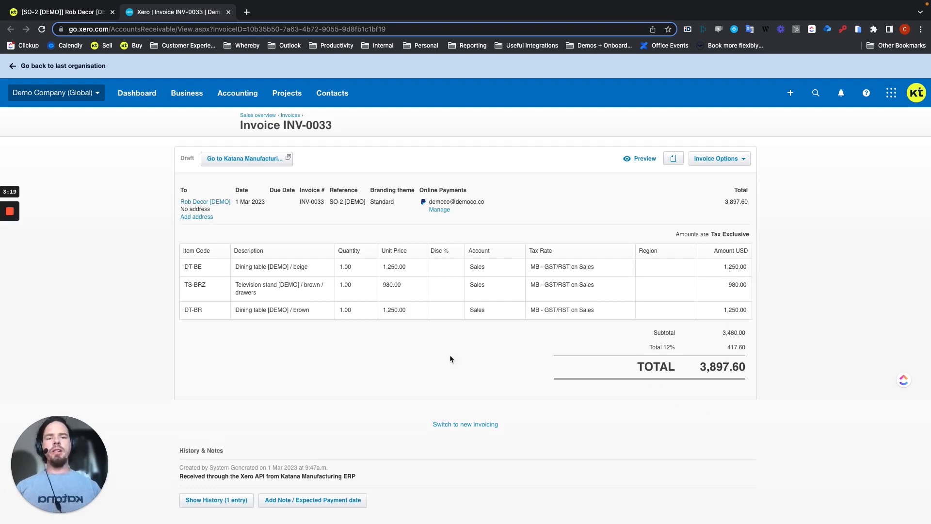
scroll(down, 3)
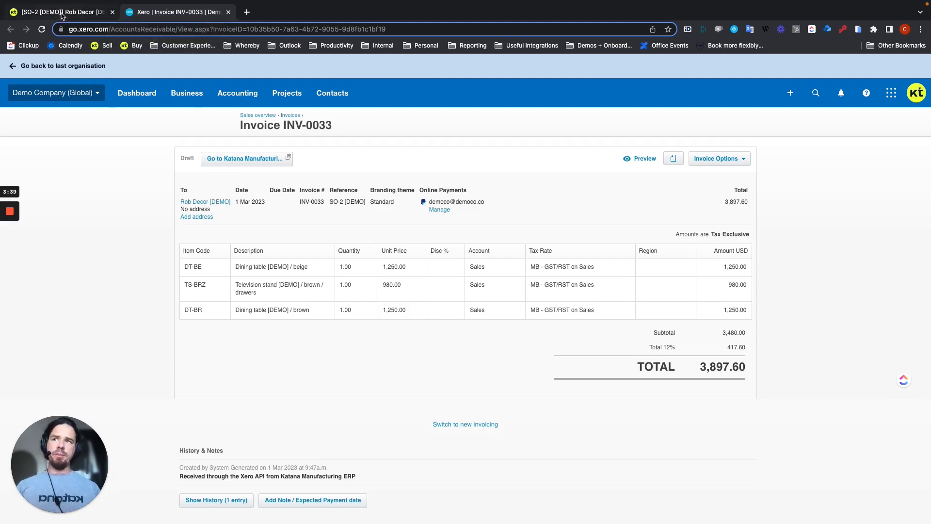
click(60, 12)
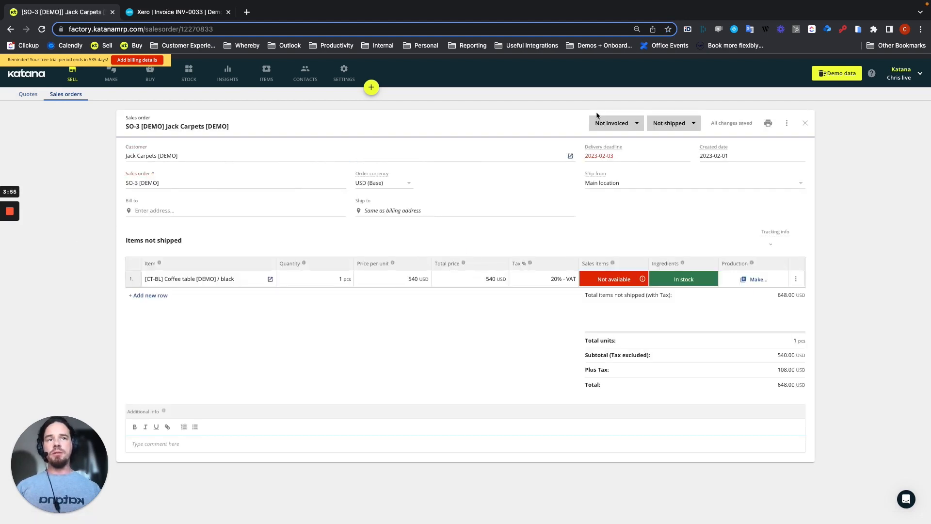
- Go back to the list of nine open sales orders totalling 13,992.00
click(615, 123)
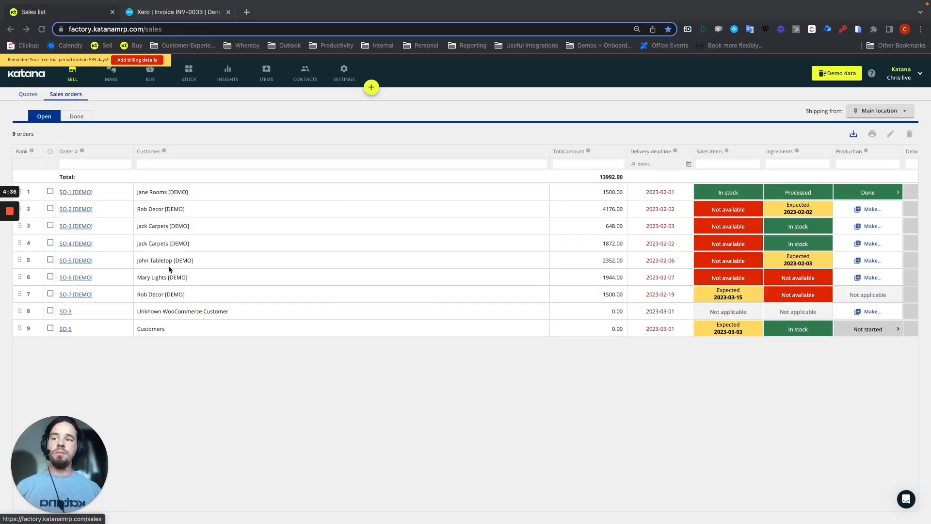
mouse_move(173, 159)
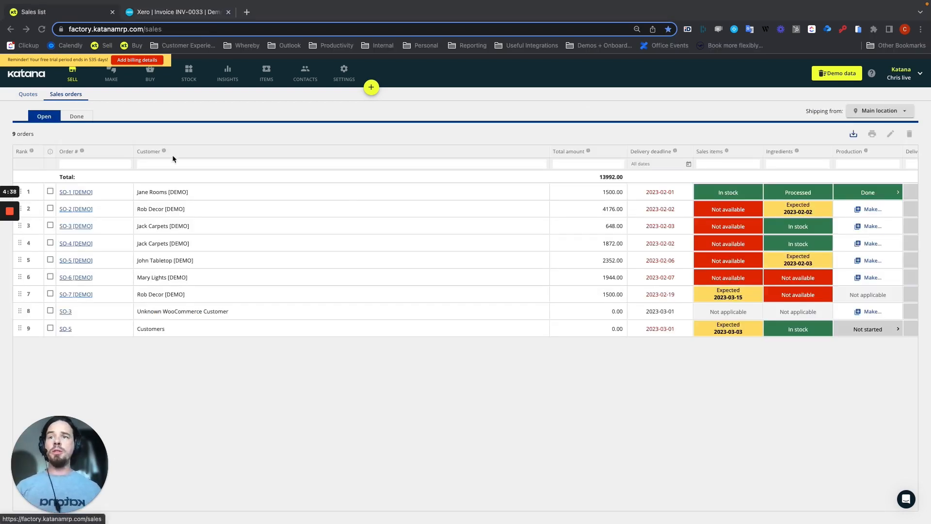
- Create a Xero bill for Paint Supplier's PO-3 and view the 218.00 draft
click(150, 73)
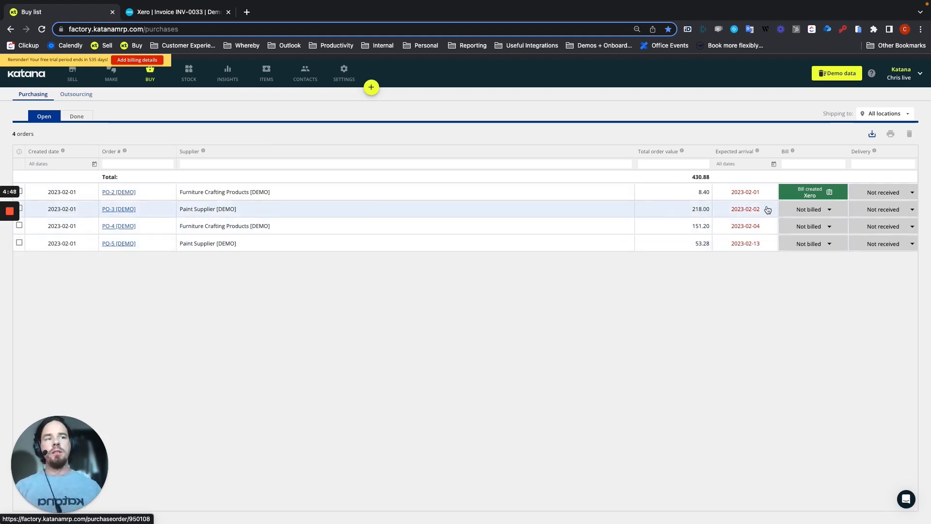
click(812, 208)
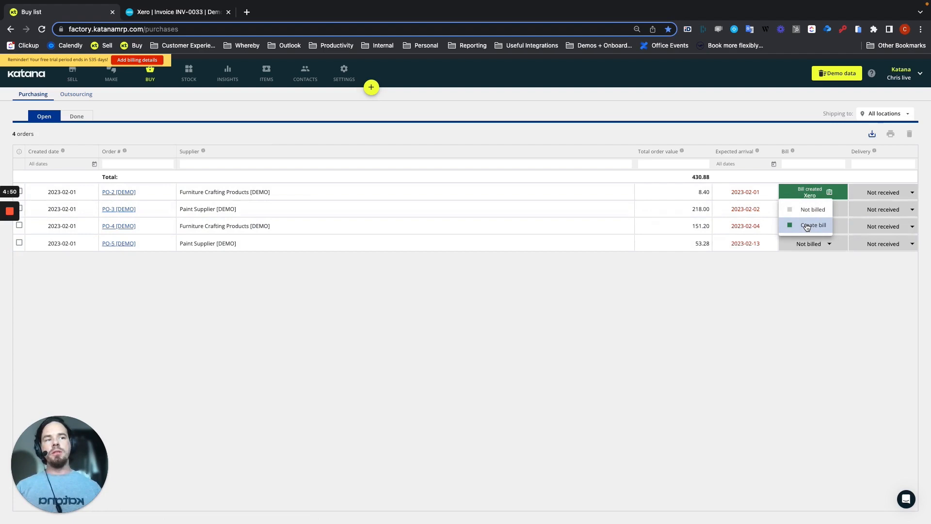
click(813, 224)
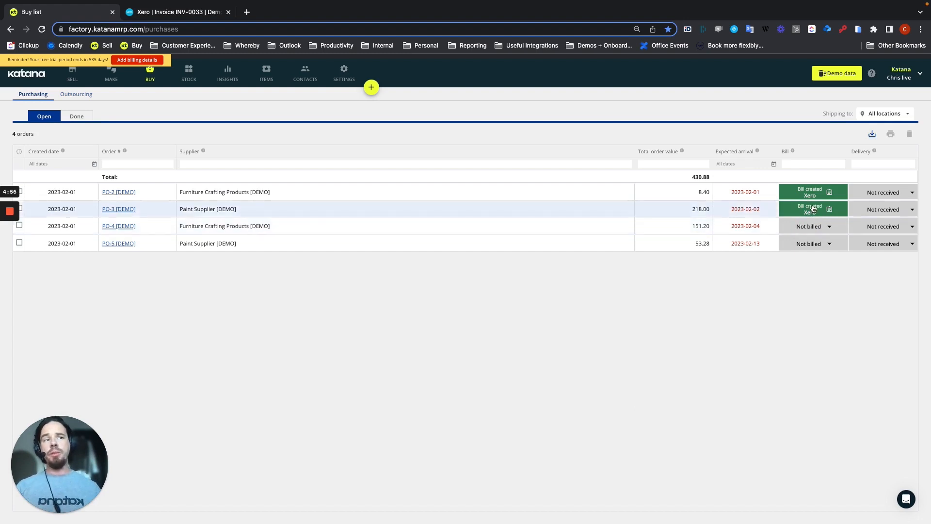
click(810, 209)
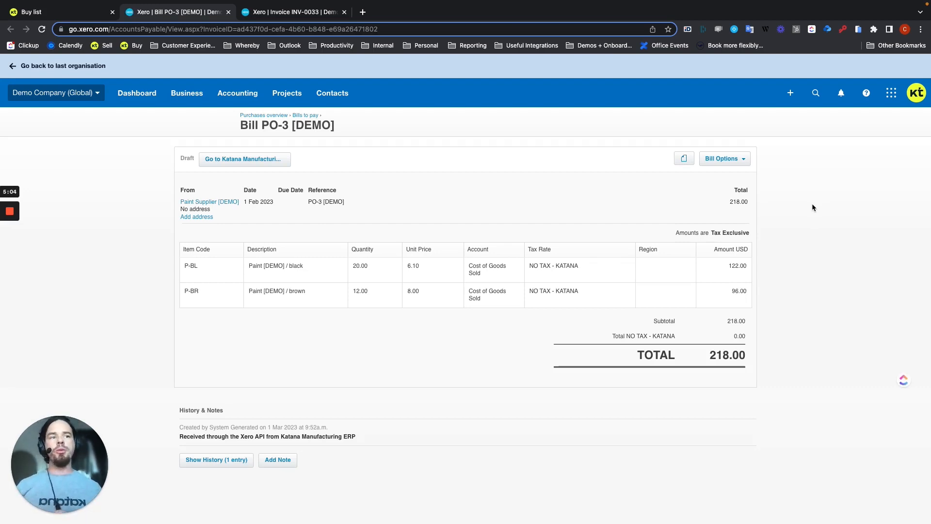
mouse_move(244, 159)
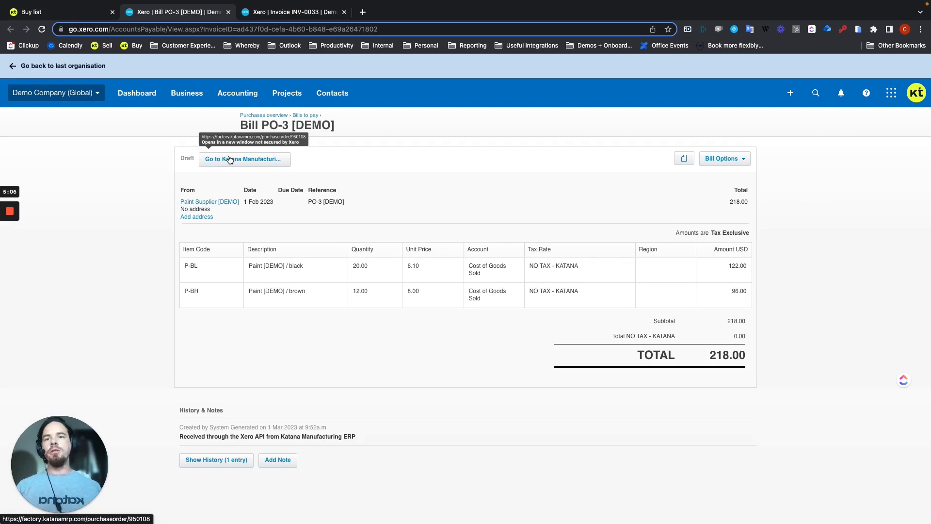
mouse_move(330, 213)
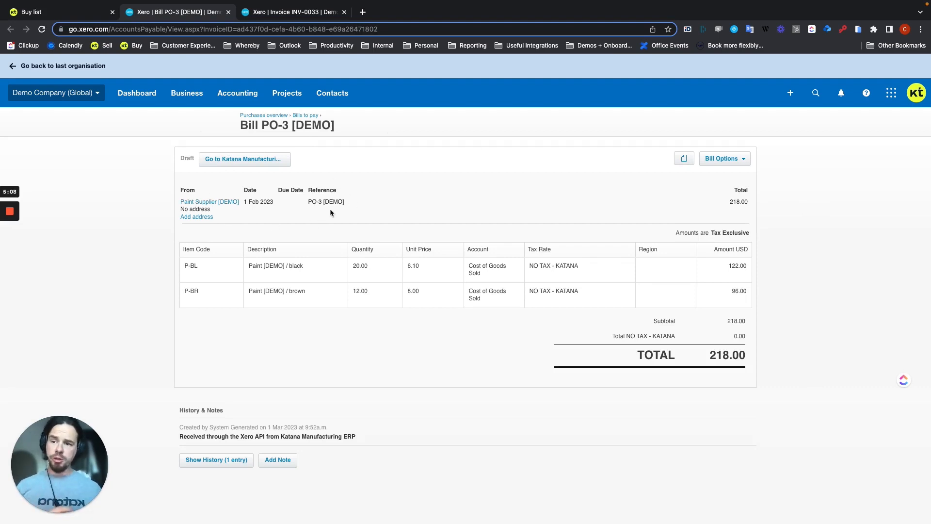
mouse_move(175, 220)
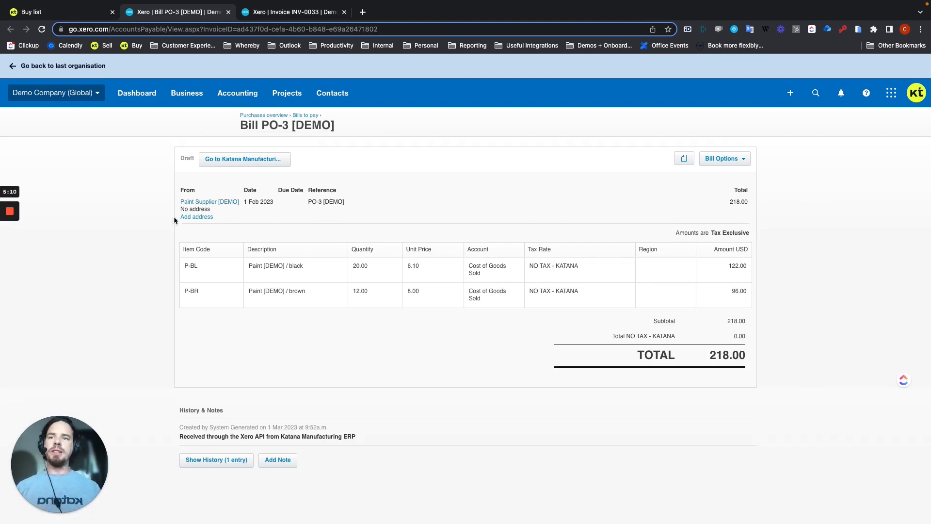
mouse_move(192, 304)
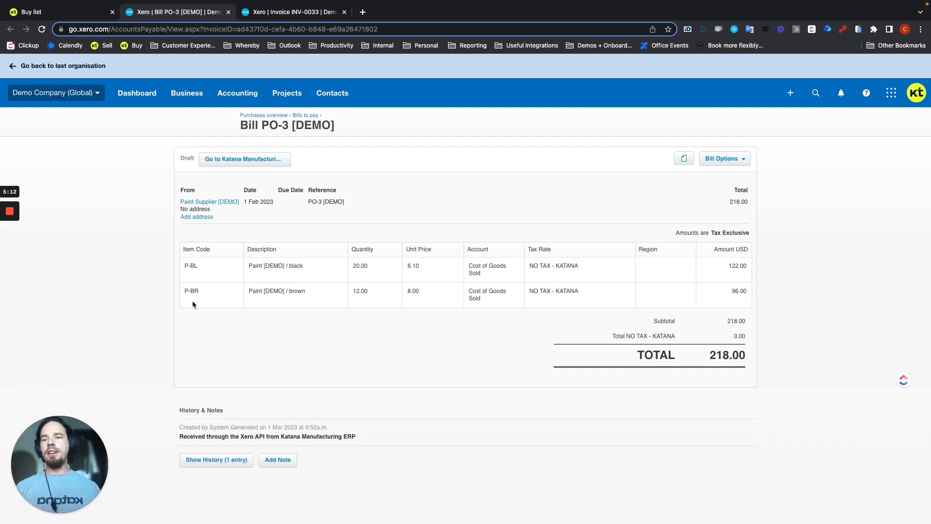
mouse_move(272, 290)
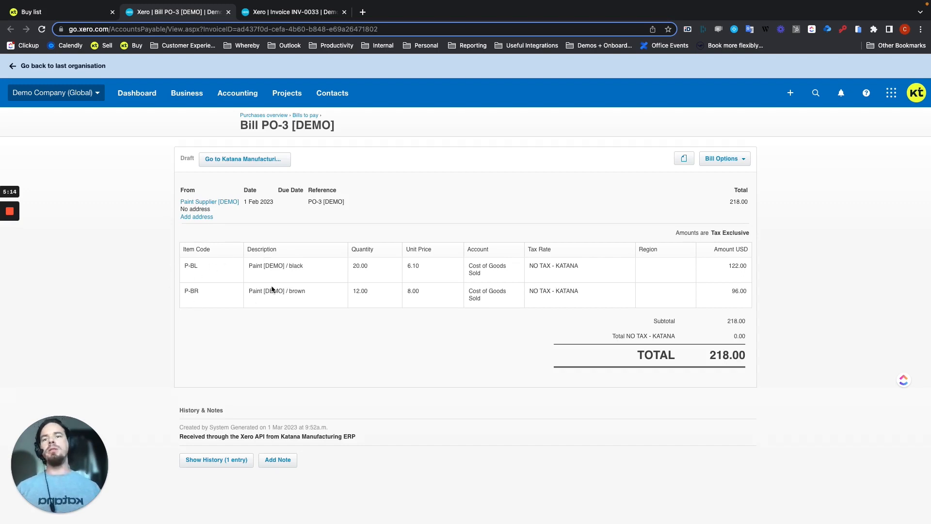
mouse_move(368, 318)
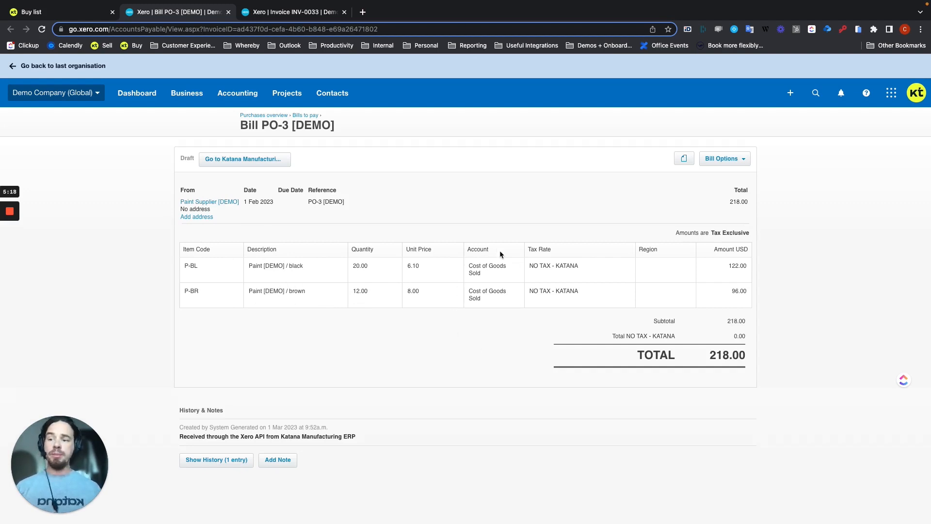
mouse_move(521, 275)
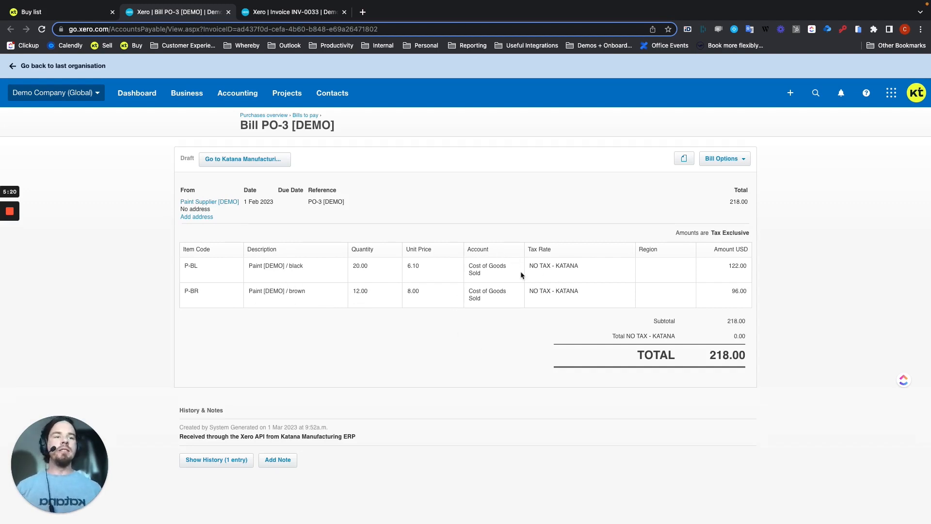
mouse_move(486, 340)
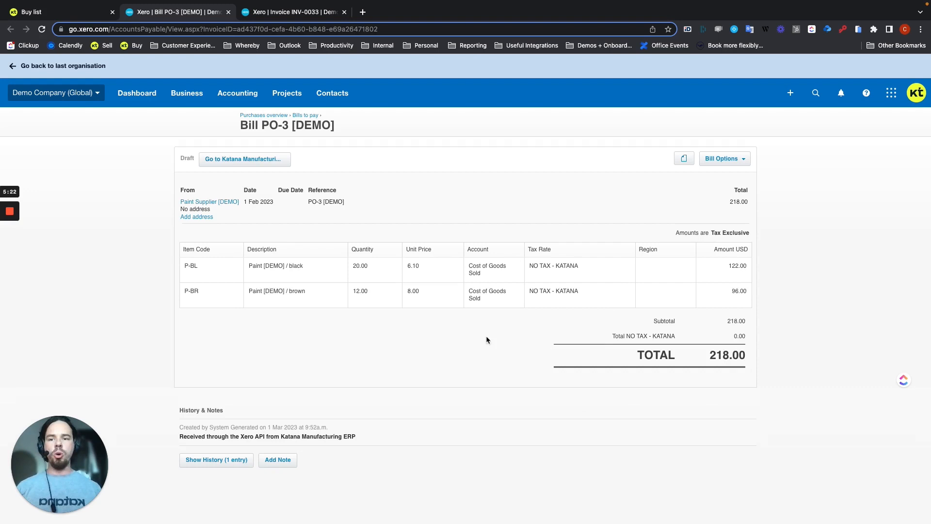
mouse_move(297, 379)
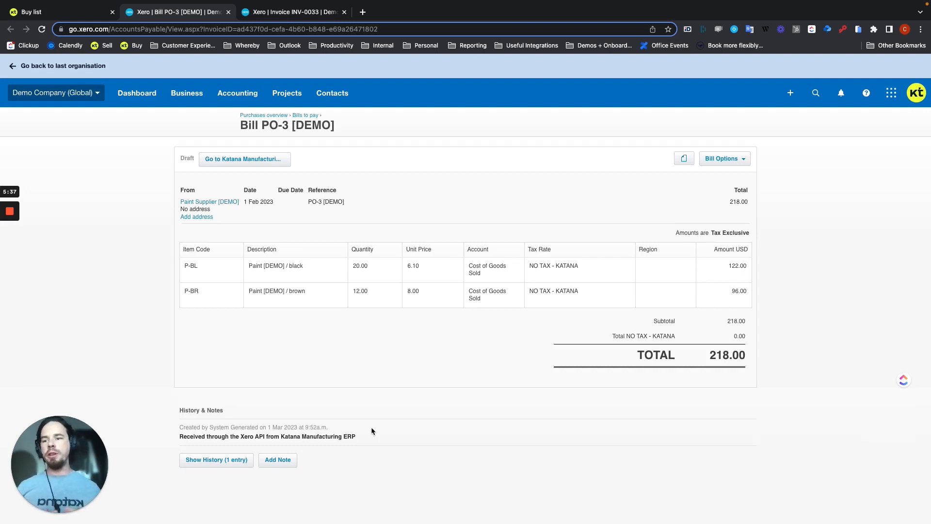
mouse_move(599, 278)
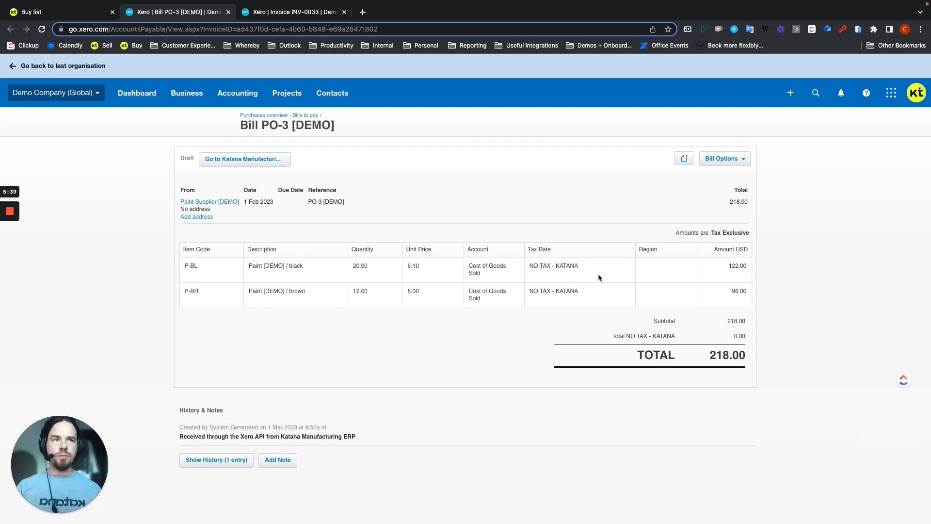
mouse_move(8, 150)
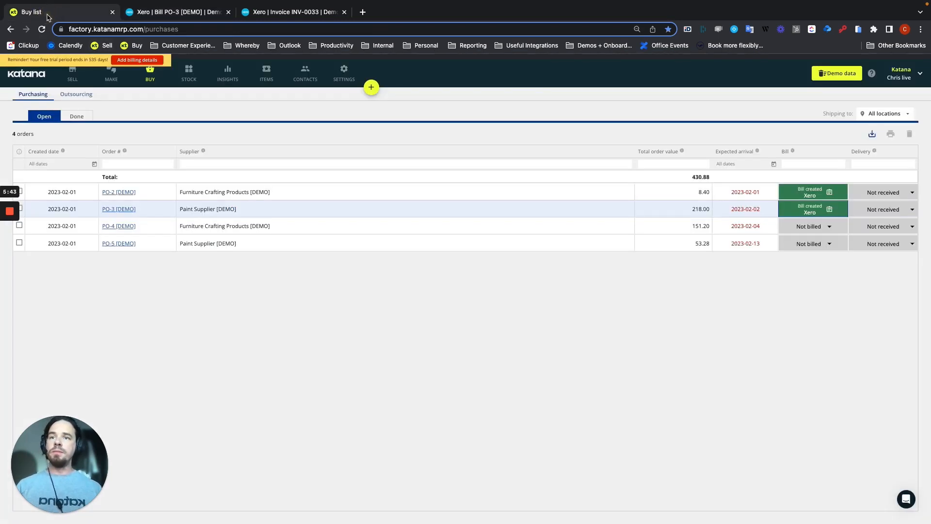
- Review PO-3's details, then bring up billing options for ABC Furniture's OPO-1
click(119, 209)
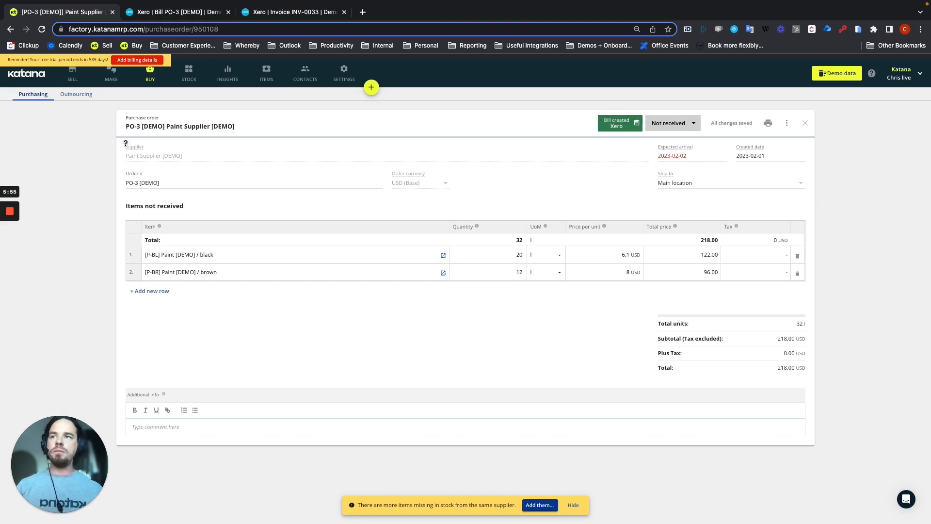
click(805, 123)
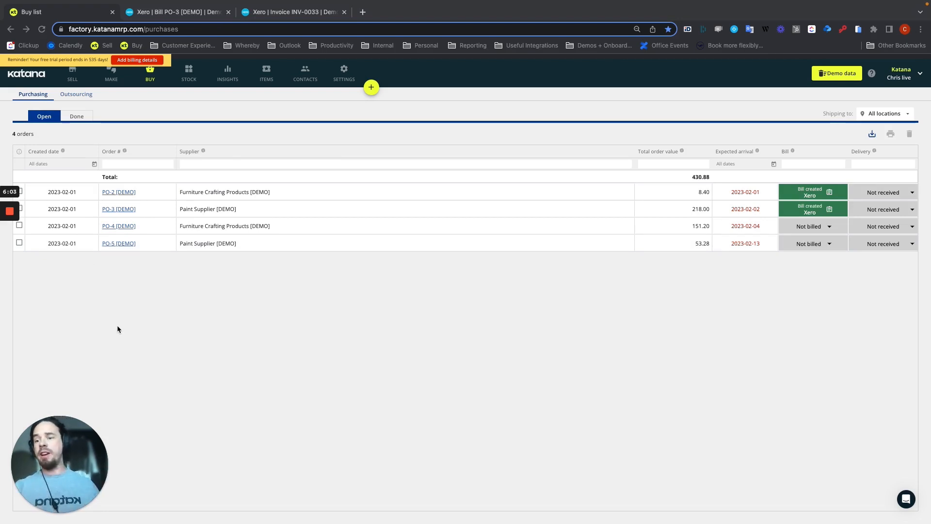
mouse_move(137, 330)
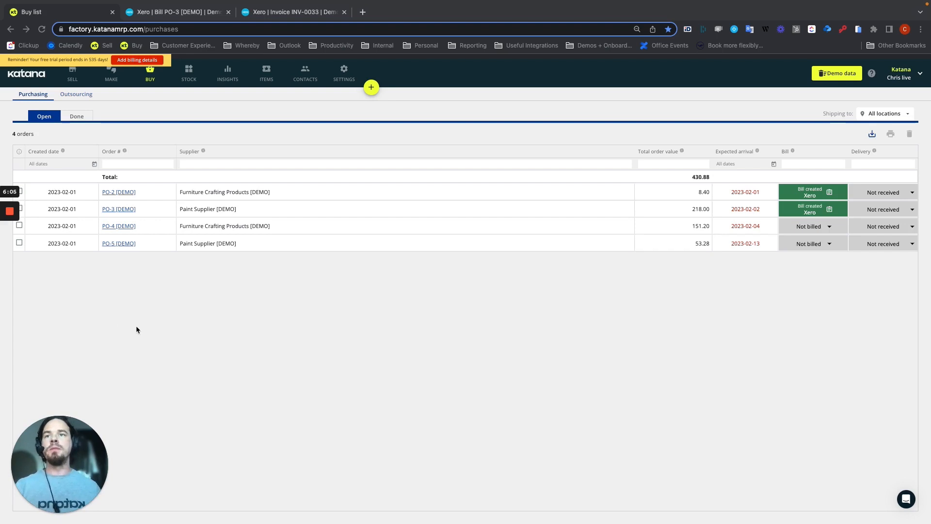
mouse_move(76, 93)
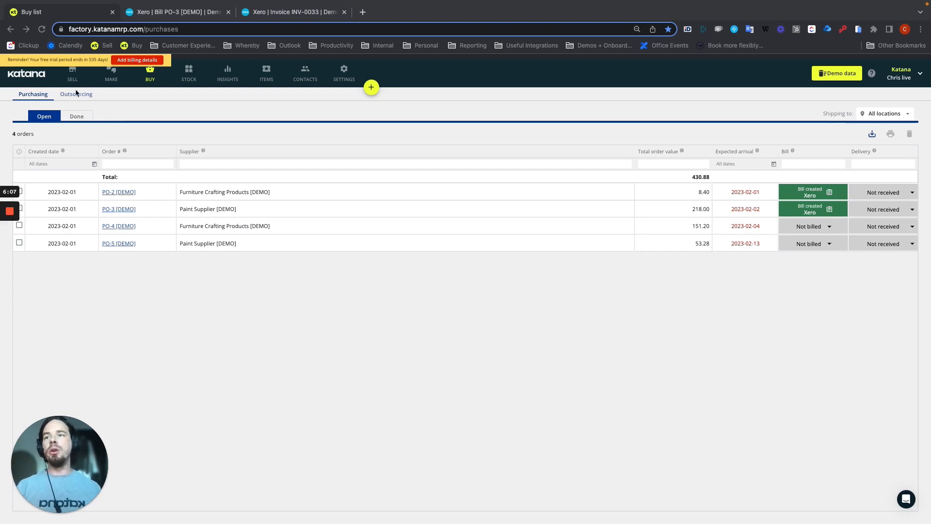
click(75, 94)
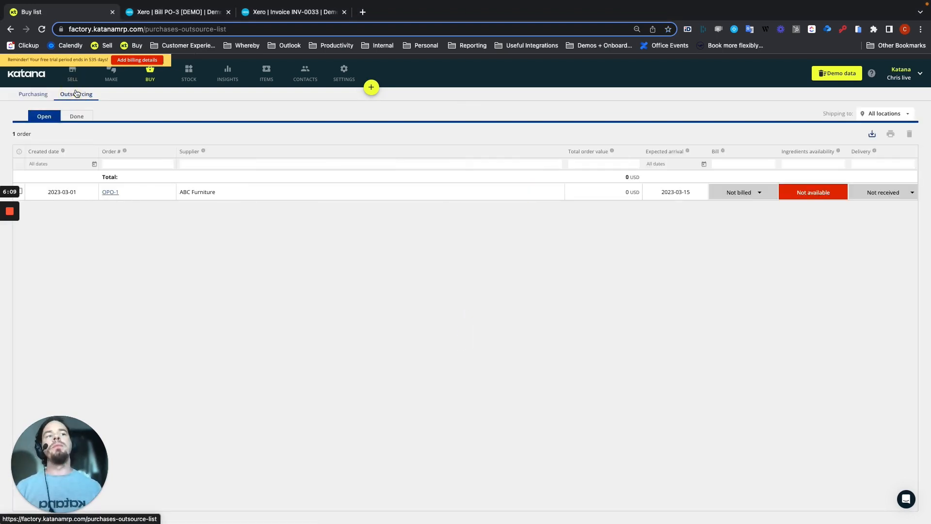
click(738, 192)
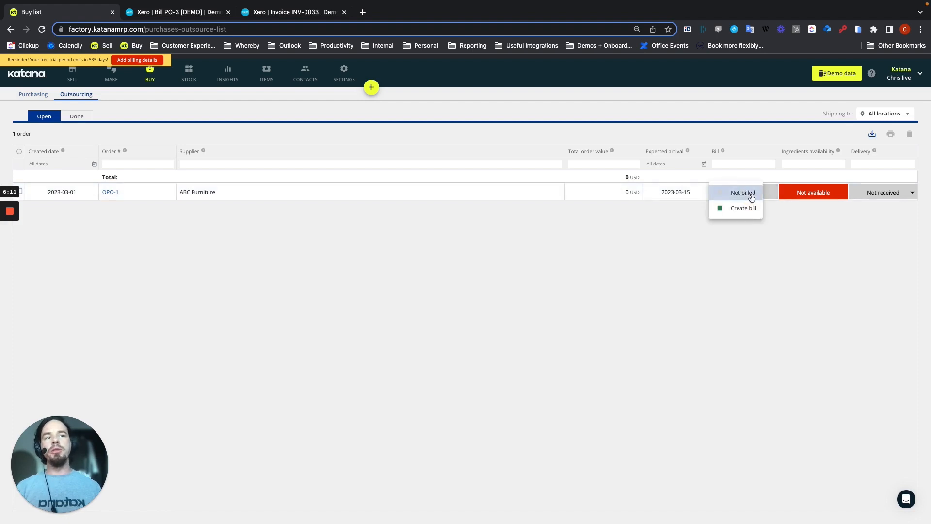